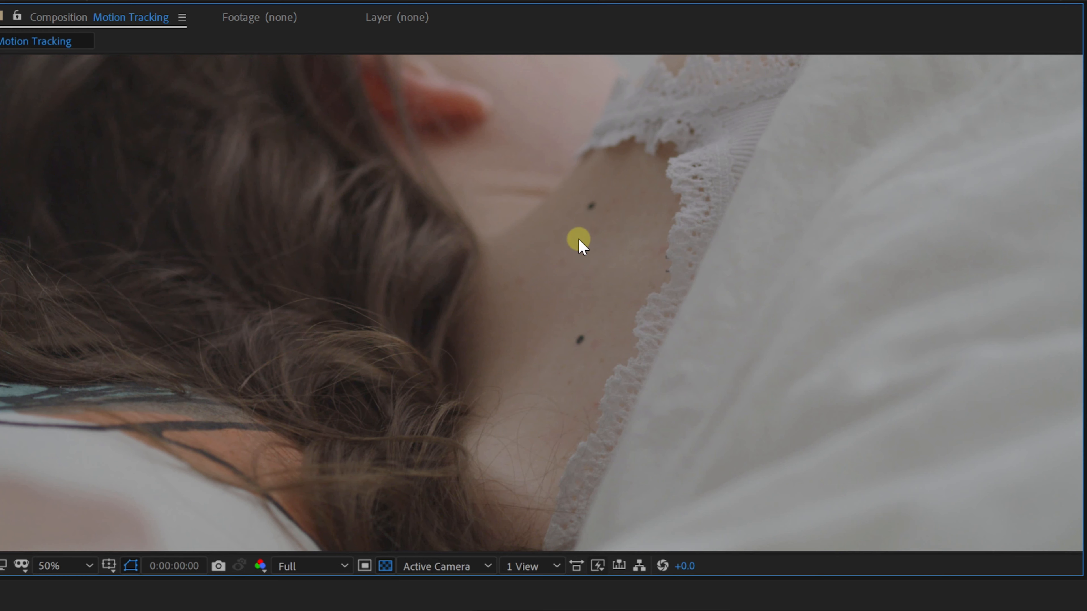
Start Track Motion on the footage and enable Rotation and Scale alongside position.
click(202, 15)
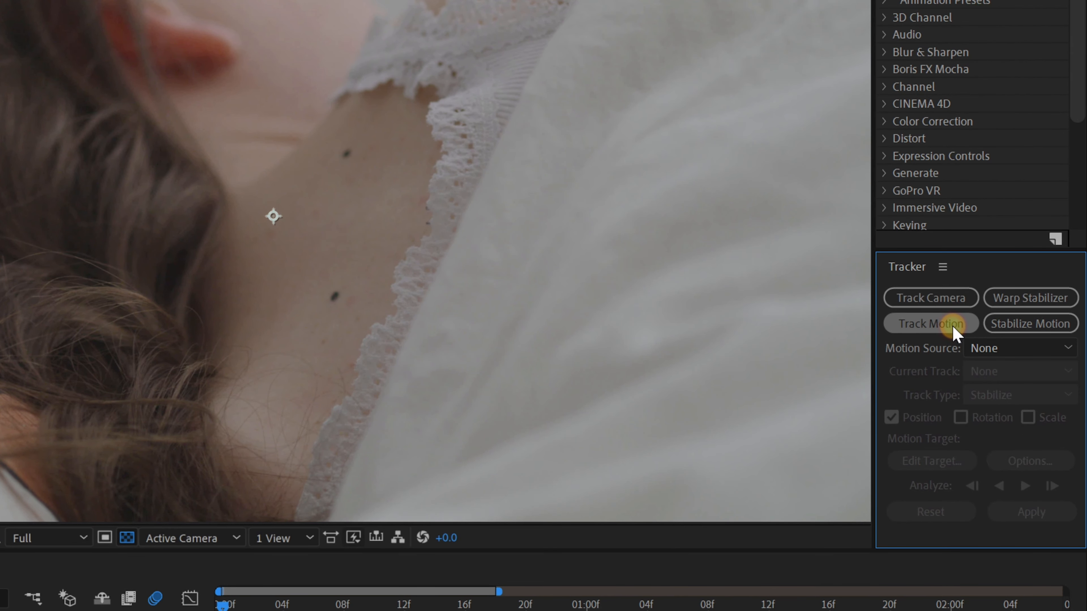
click(930, 323)
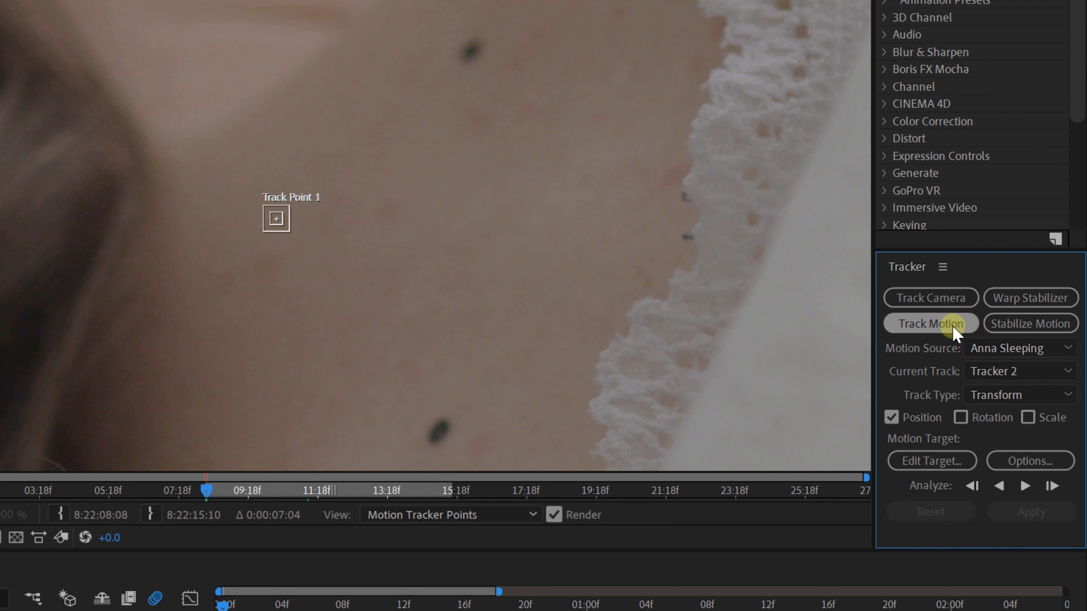
click(961, 417)
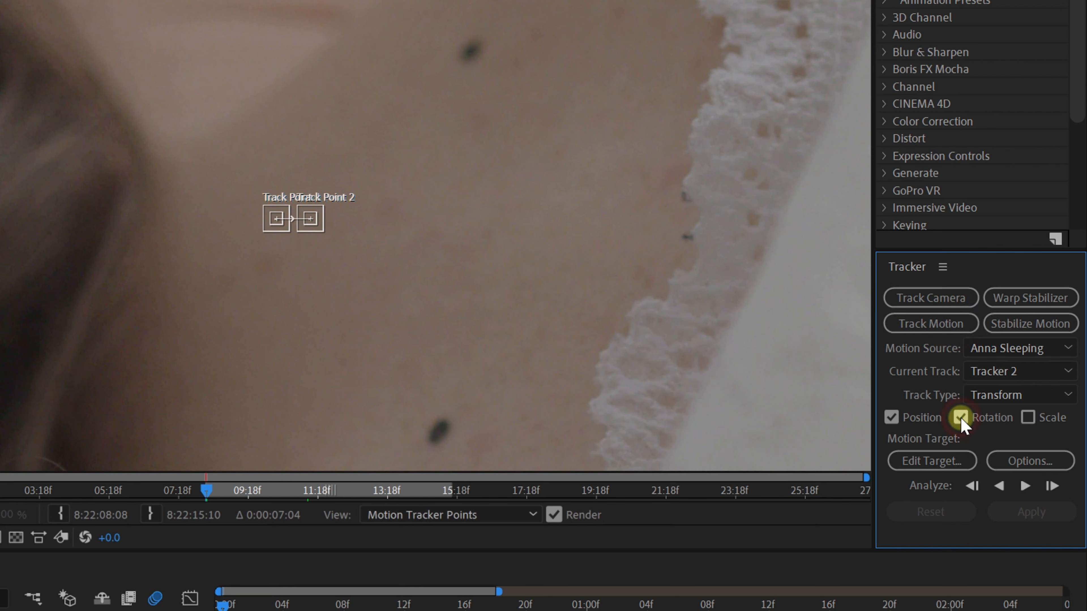
click(1032, 417)
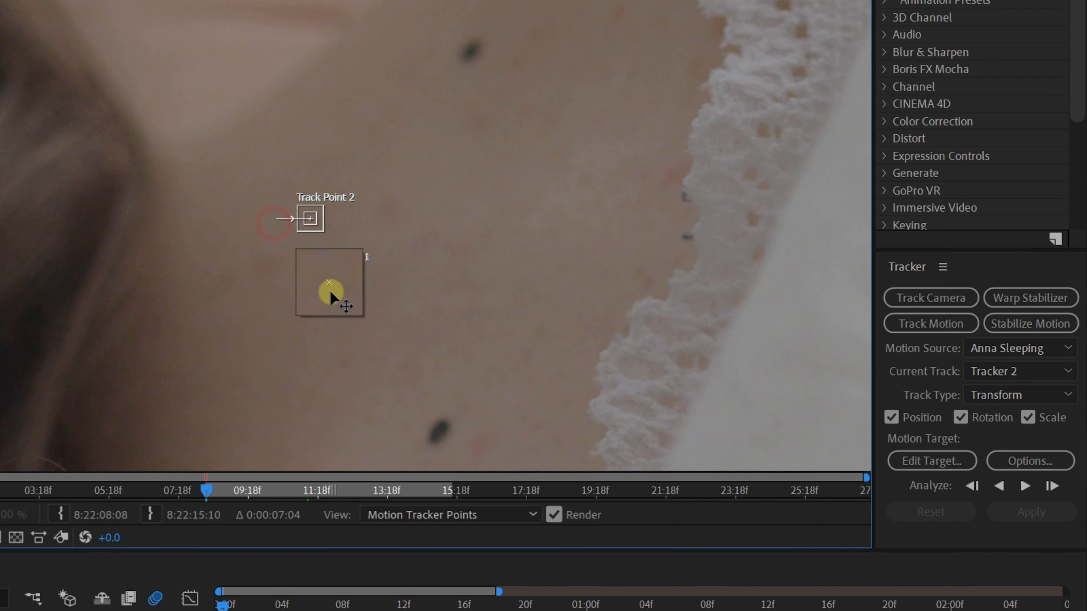
Place Track Point 1 on the lower dot with an enlarged search area.
drag(330, 295, 436, 440)
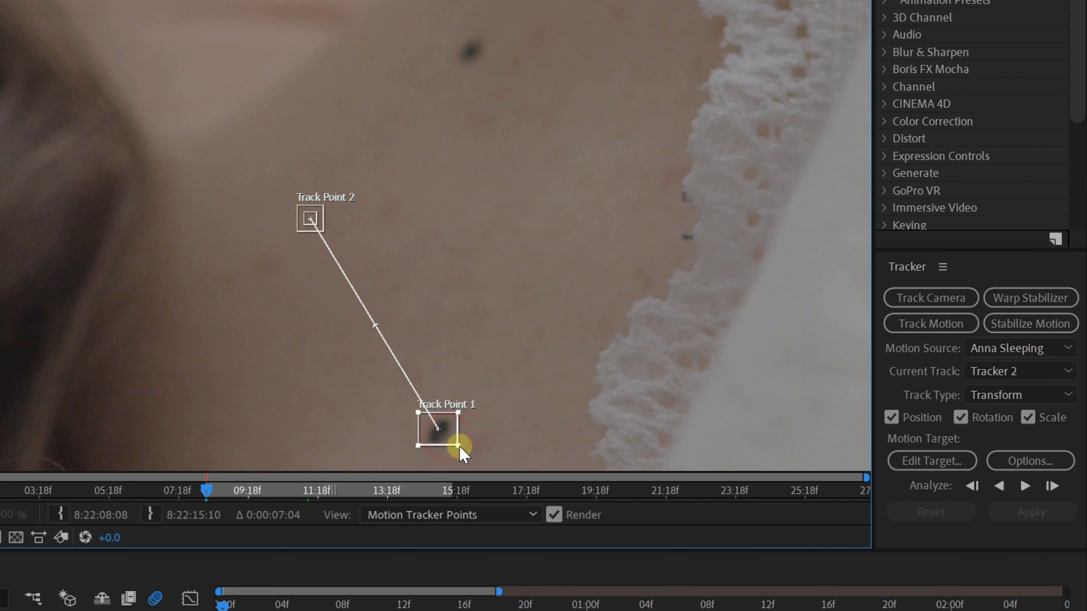
drag(463, 454, 464, 409)
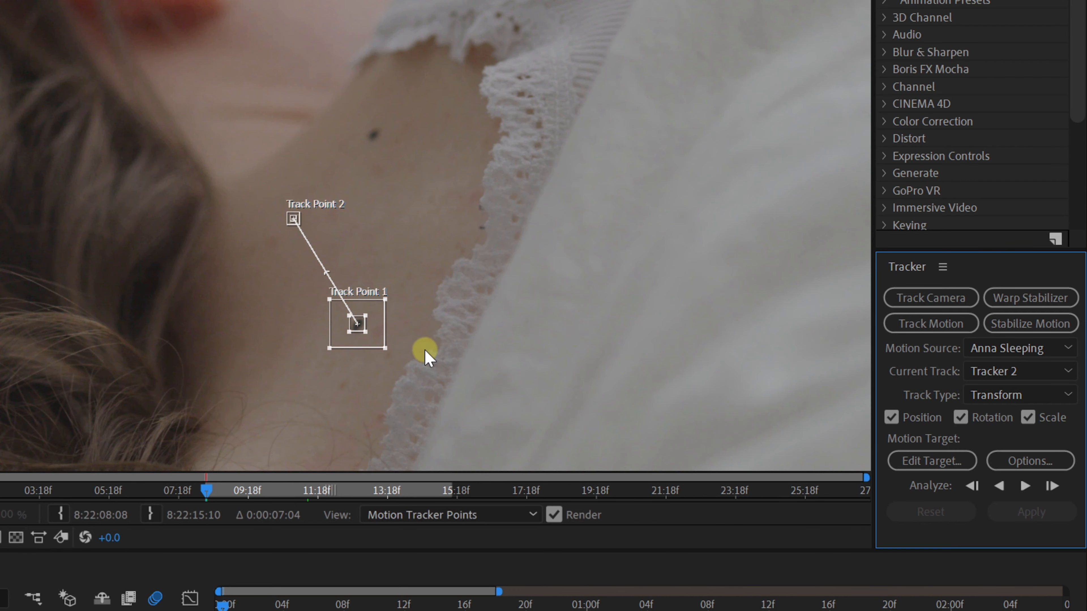
drag(426, 357, 402, 291)
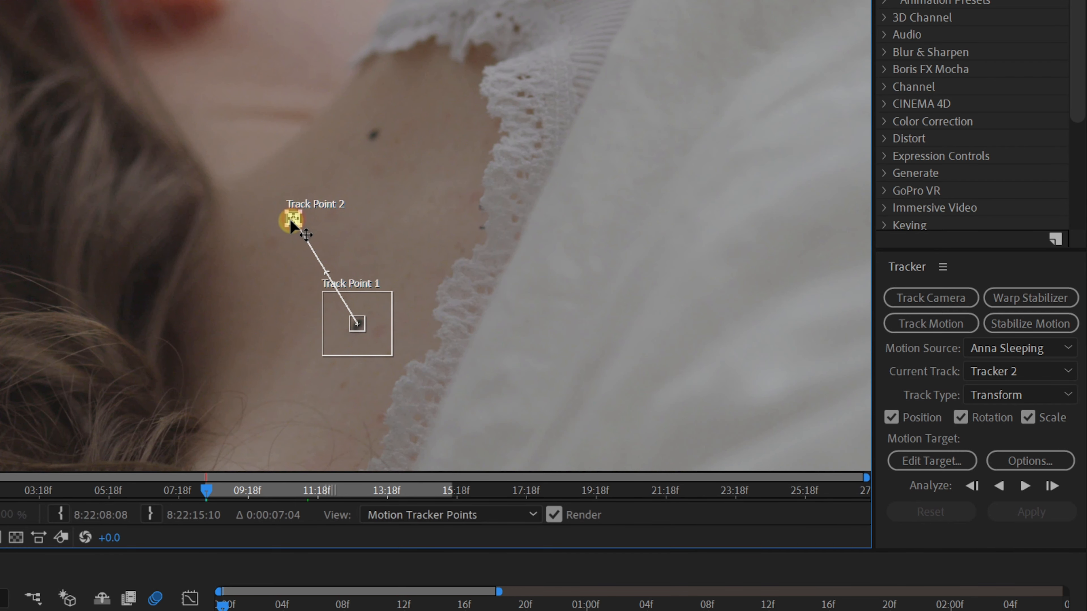
Place Track Point 2 on the upper dot with an enlarged search area.
drag(291, 220, 373, 134)
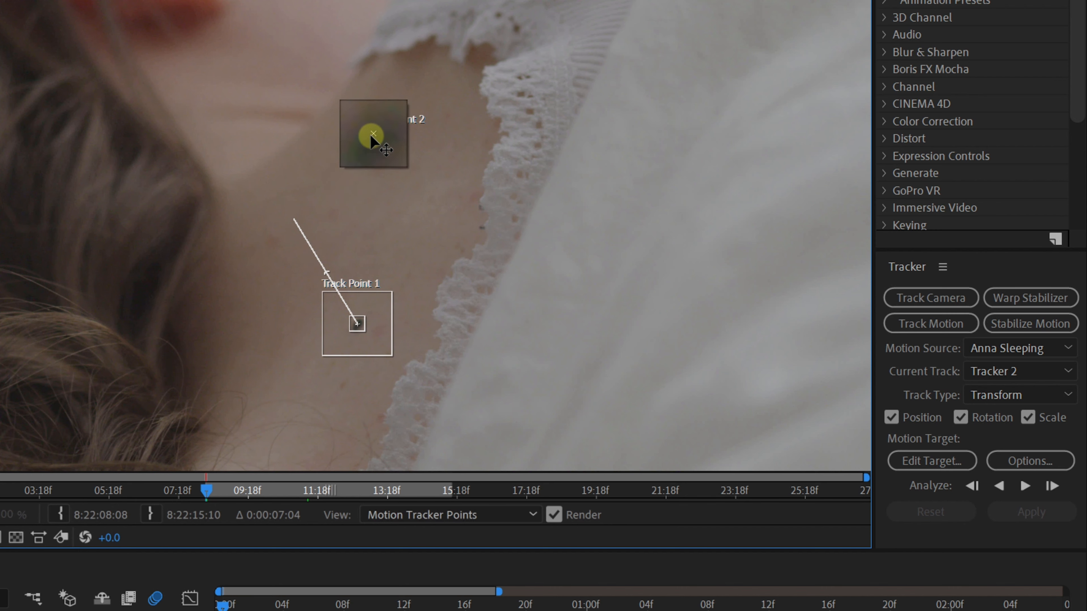
drag(373, 132, 381, 146)
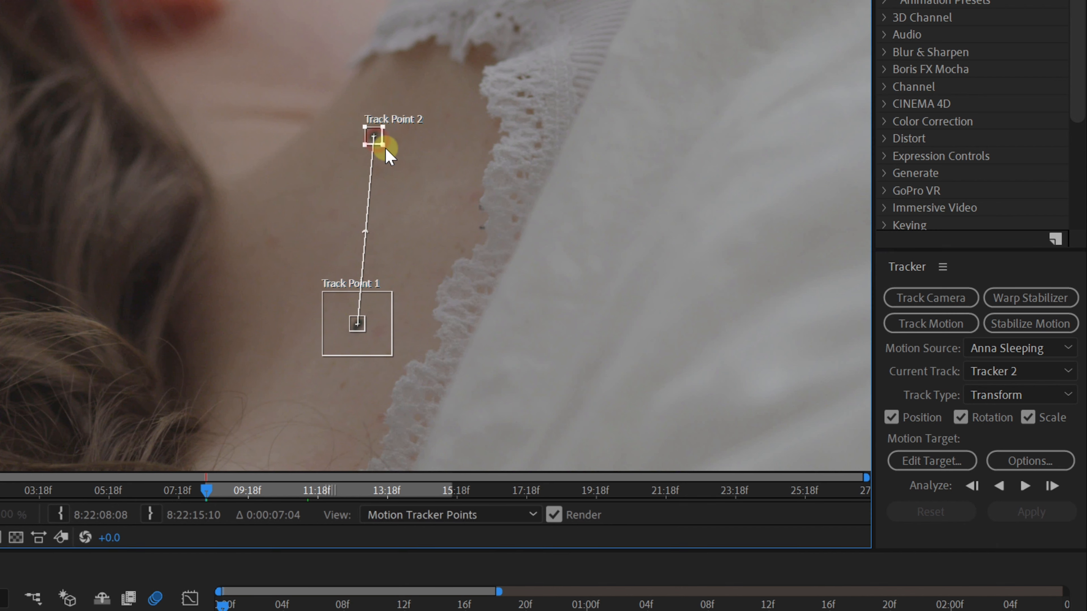
drag(375, 142, 380, 139)
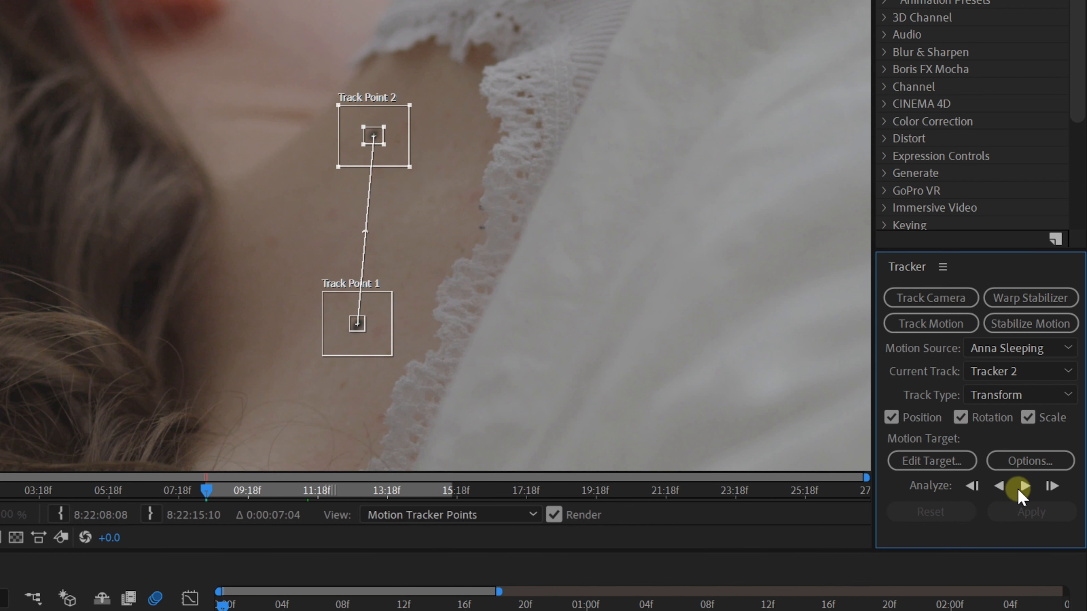
Analyze the two track points forward through the whole clip.
click(1022, 486)
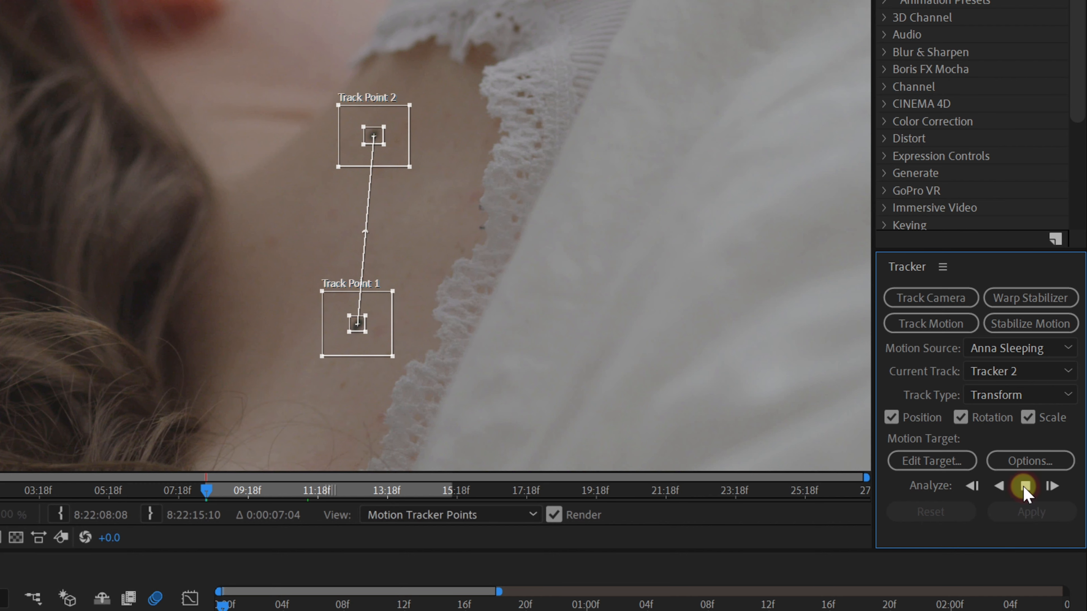
click(1023, 485)
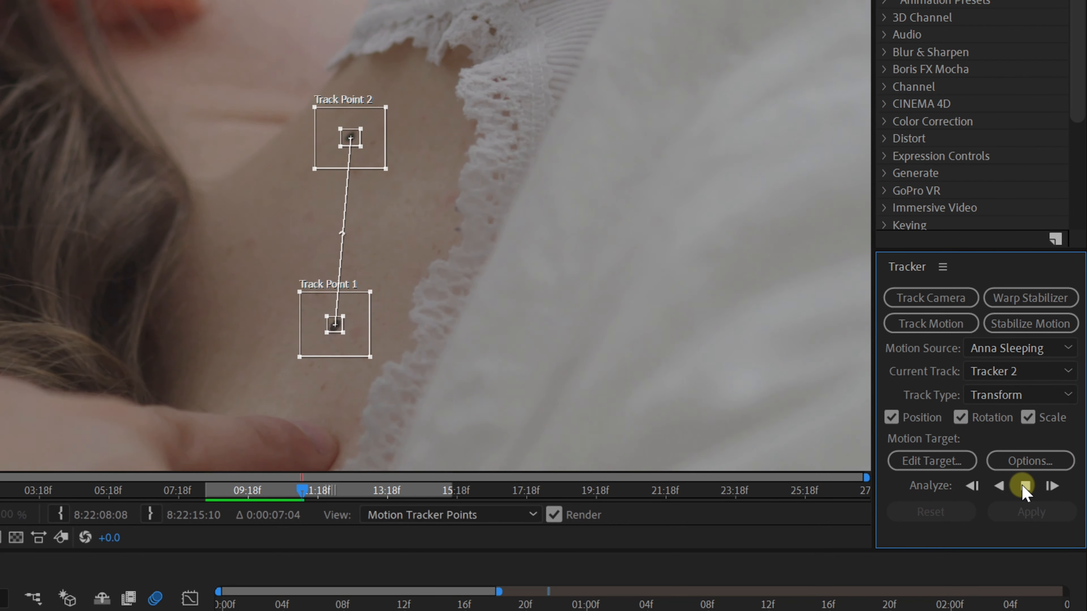
click(1023, 485)
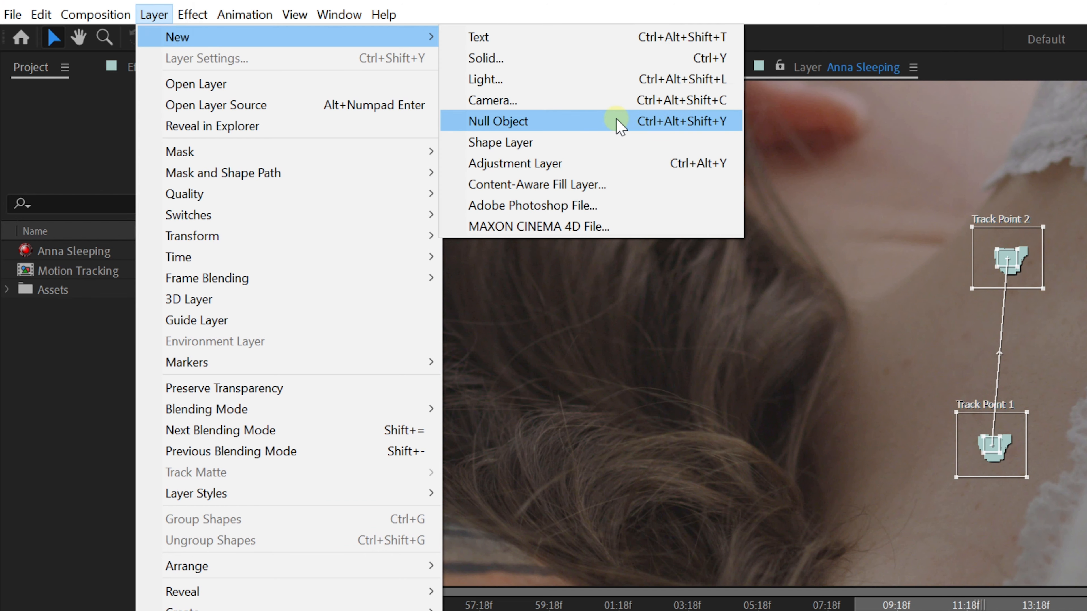
Create Null 1 and set it as the tracker's motion target via Edit Target.
click(497, 120)
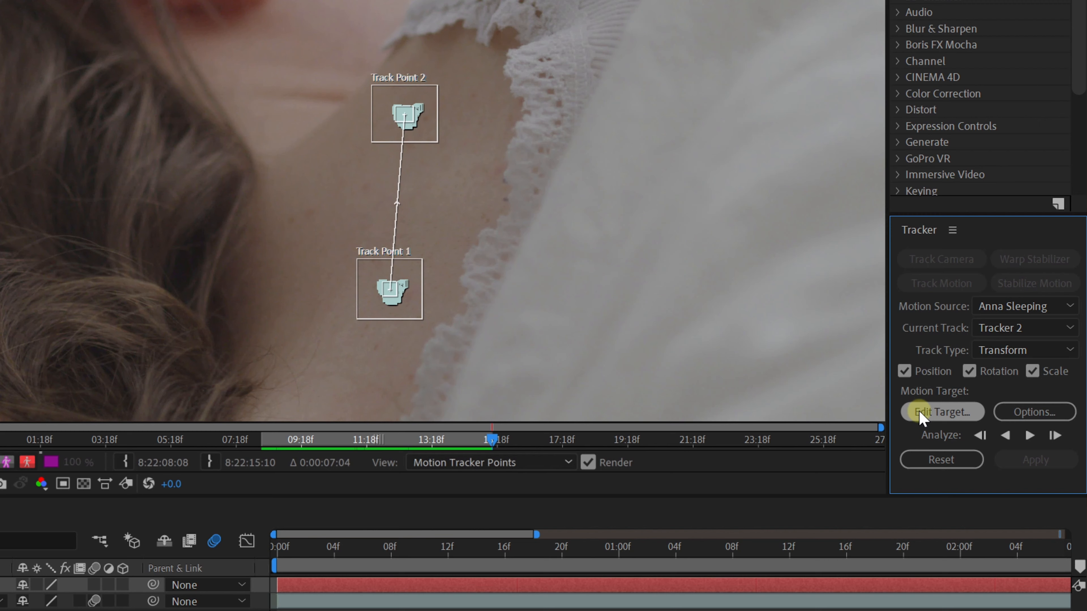
click(941, 411)
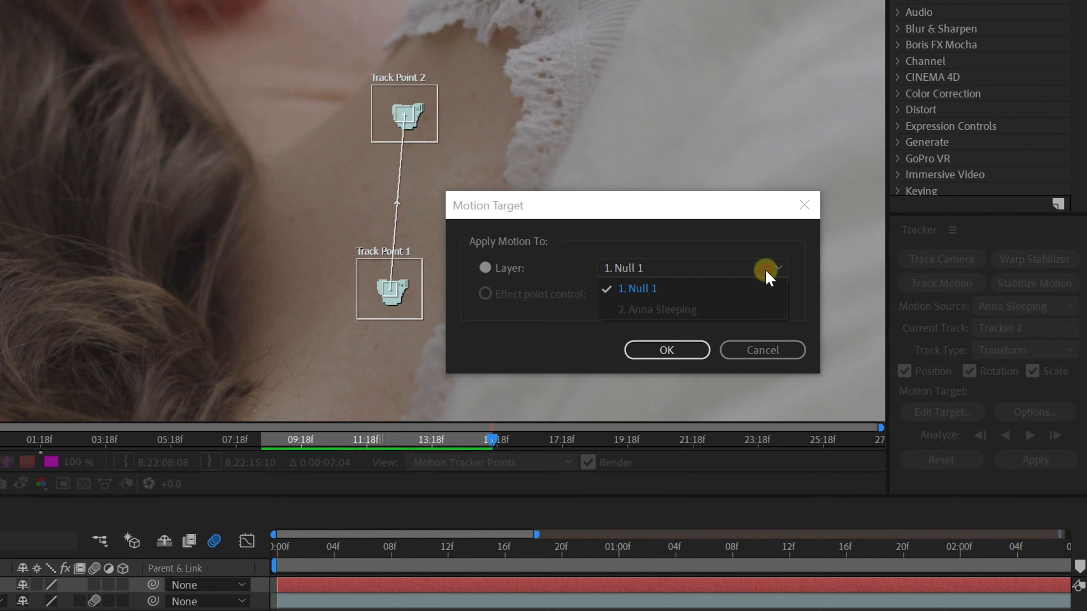
click(635, 288)
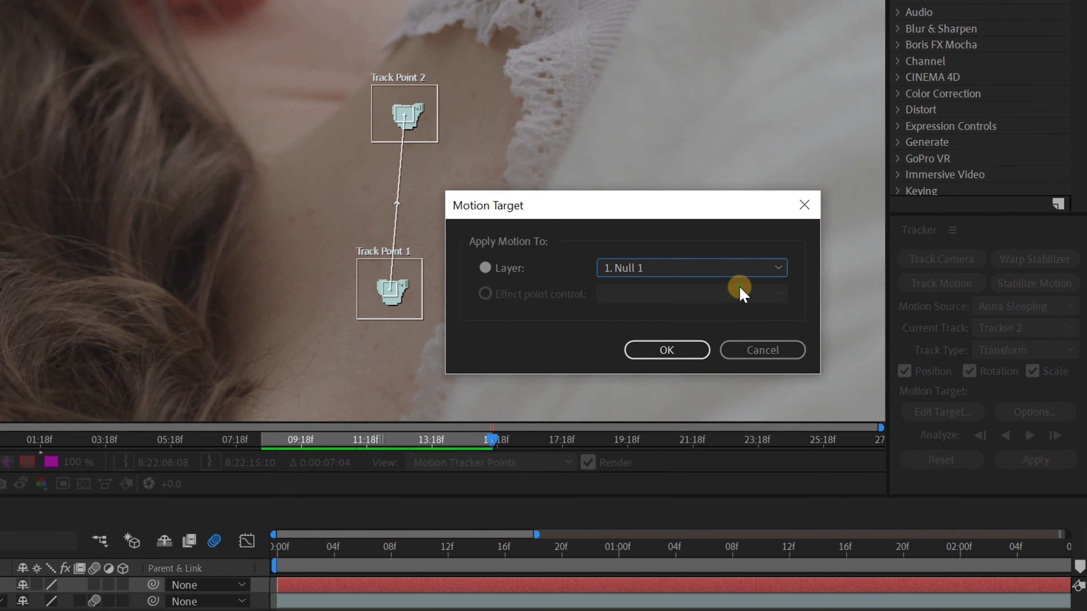
click(665, 350)
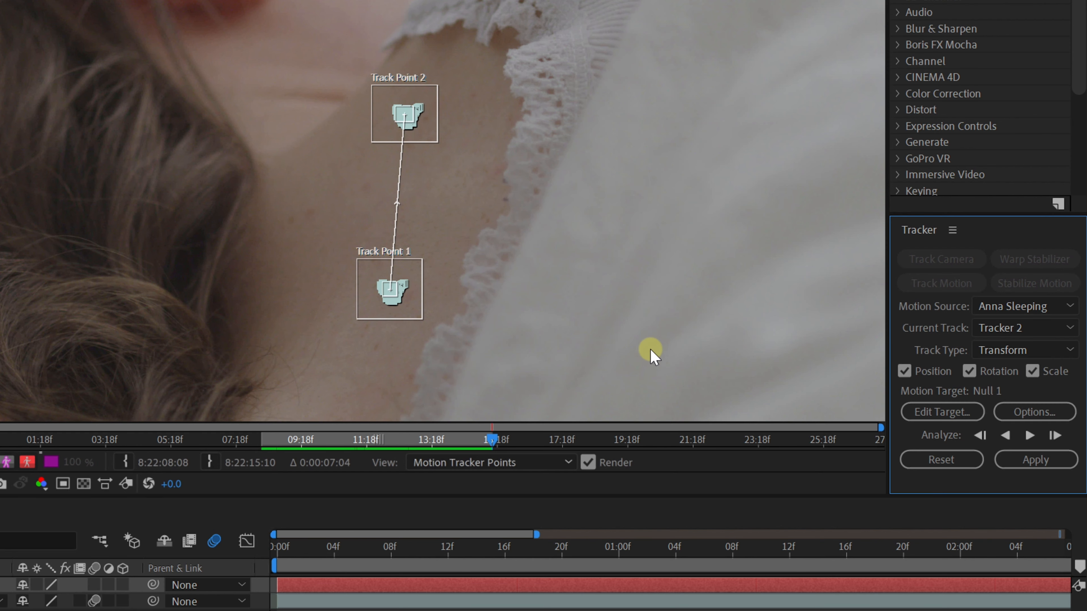
Apply the track data to Null 1 with Apply Dimensions set to X and Y.
click(1034, 460)
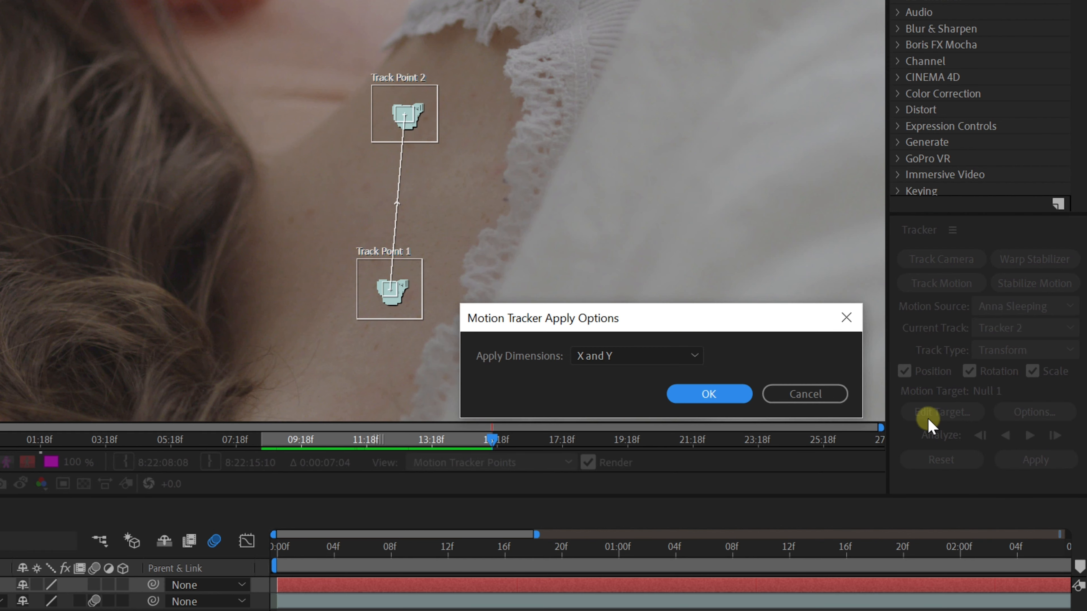
click(634, 356)
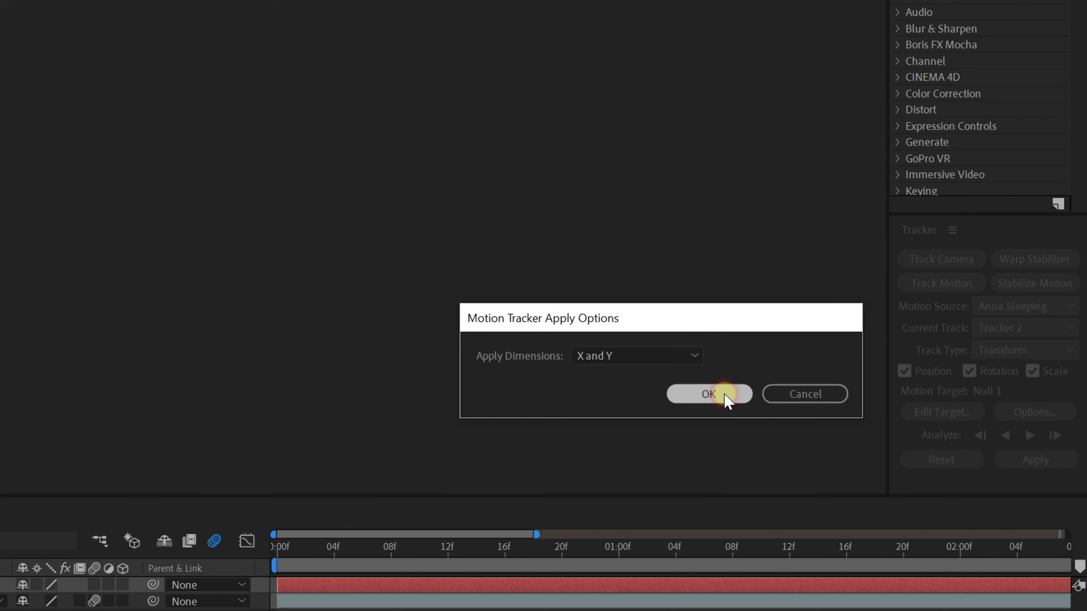
click(707, 394)
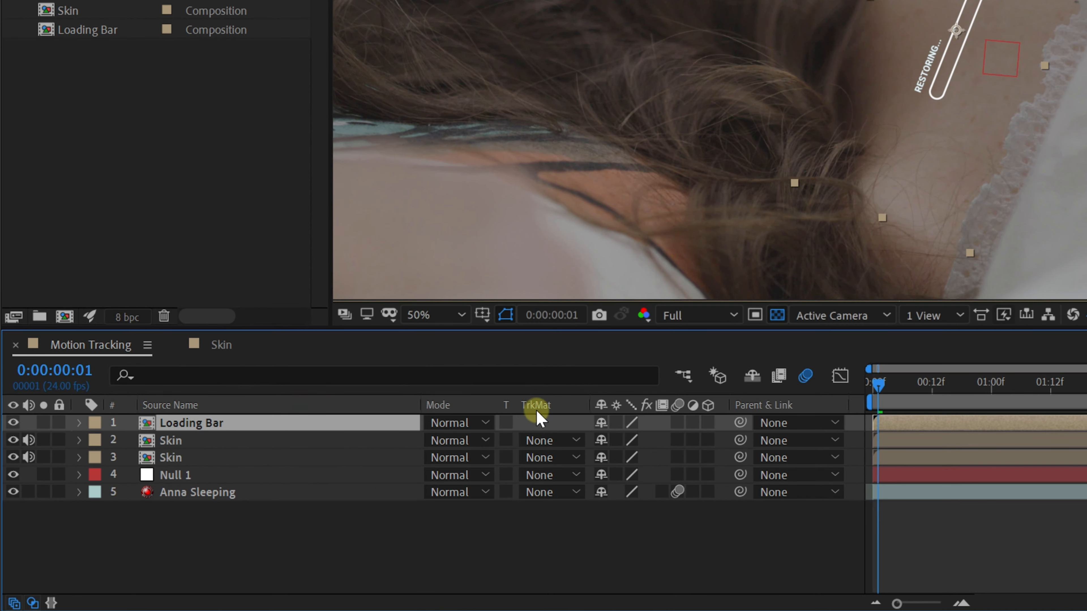
mouse_move(753, 426)
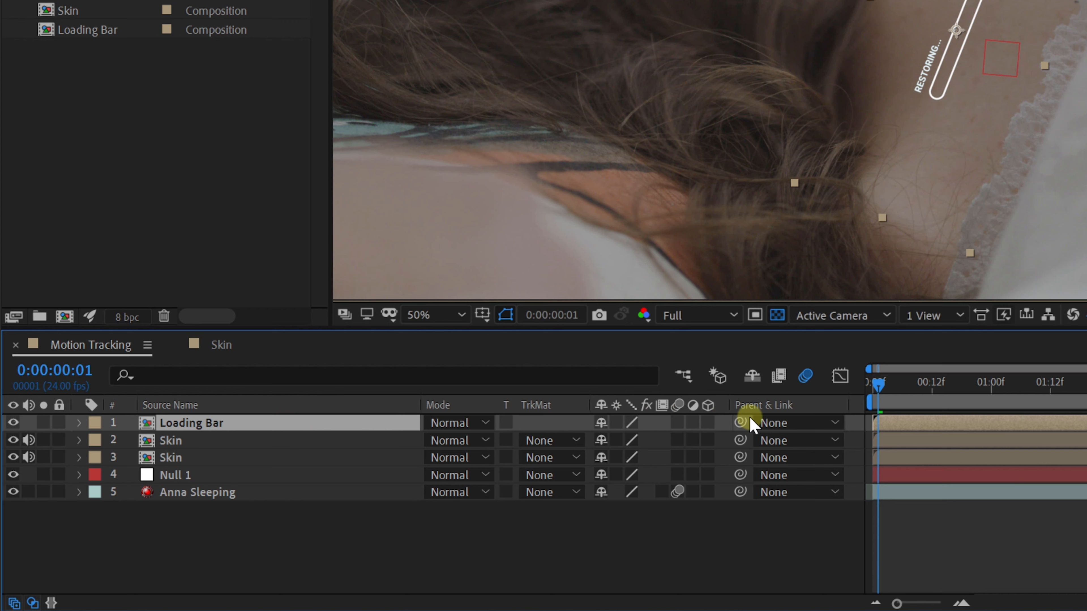
Pick-whip the Loading Bar layer's parent onto Null 1.
drag(740, 423, 645, 440)
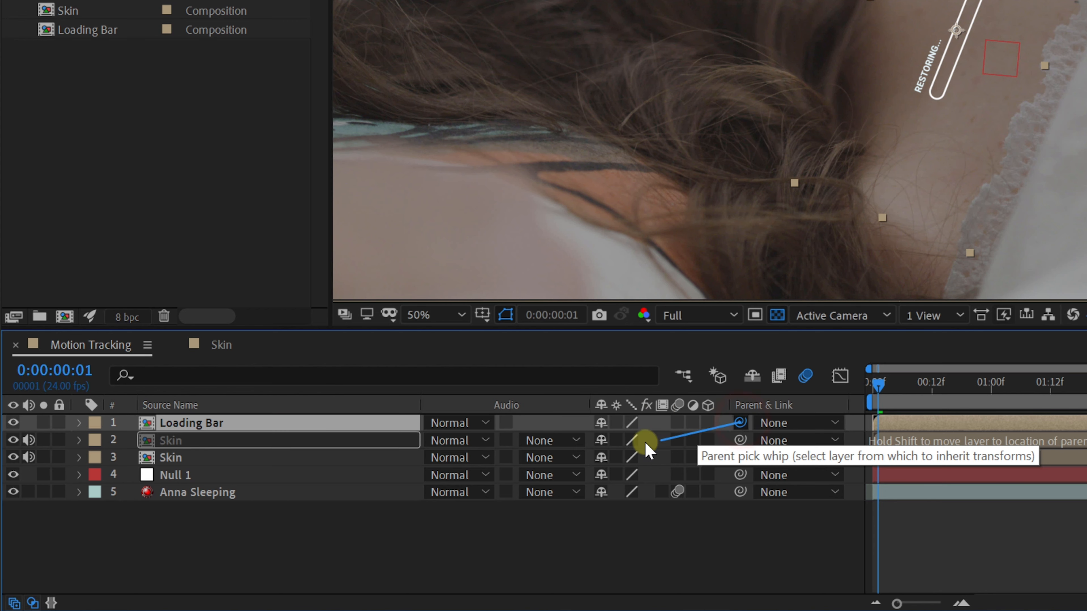
drag(645, 444, 225, 475)
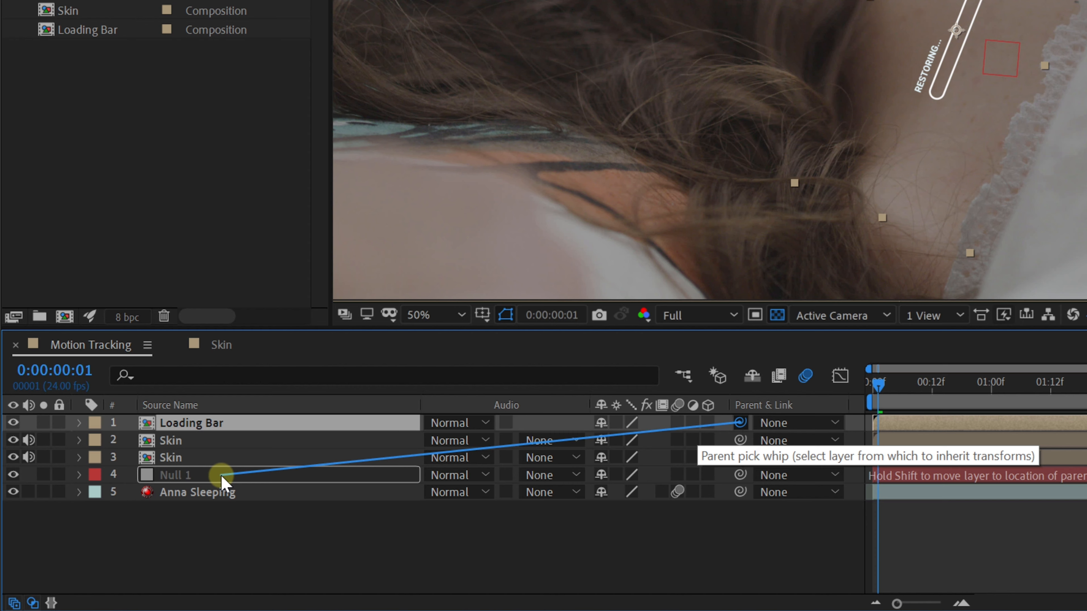